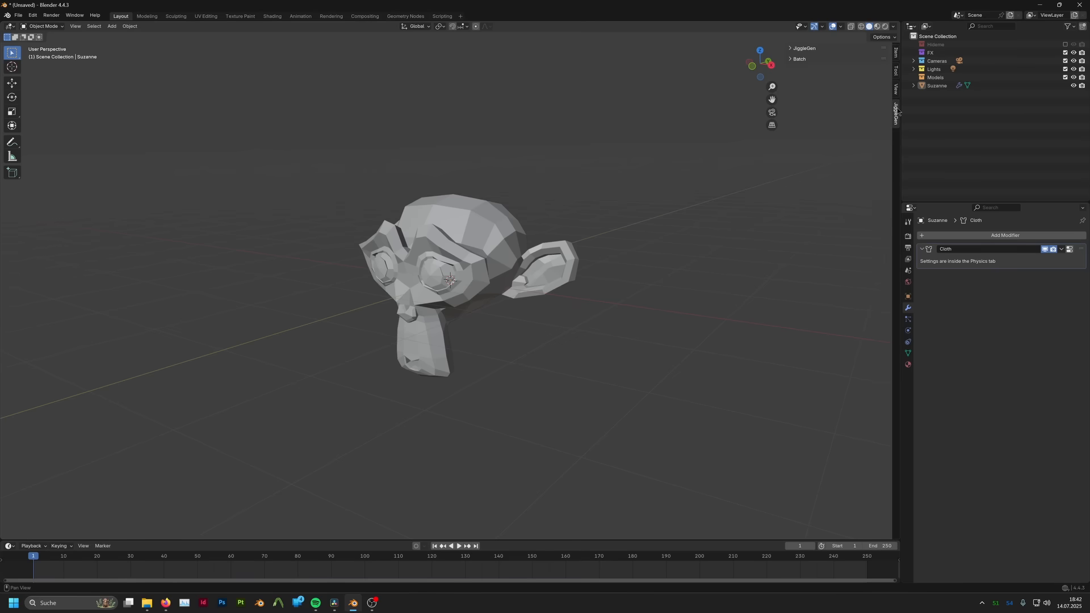
Expand the JiggleGen panel header in the sidebar to reveal simulation, bake, preset and batch options.
left_click(791, 47)
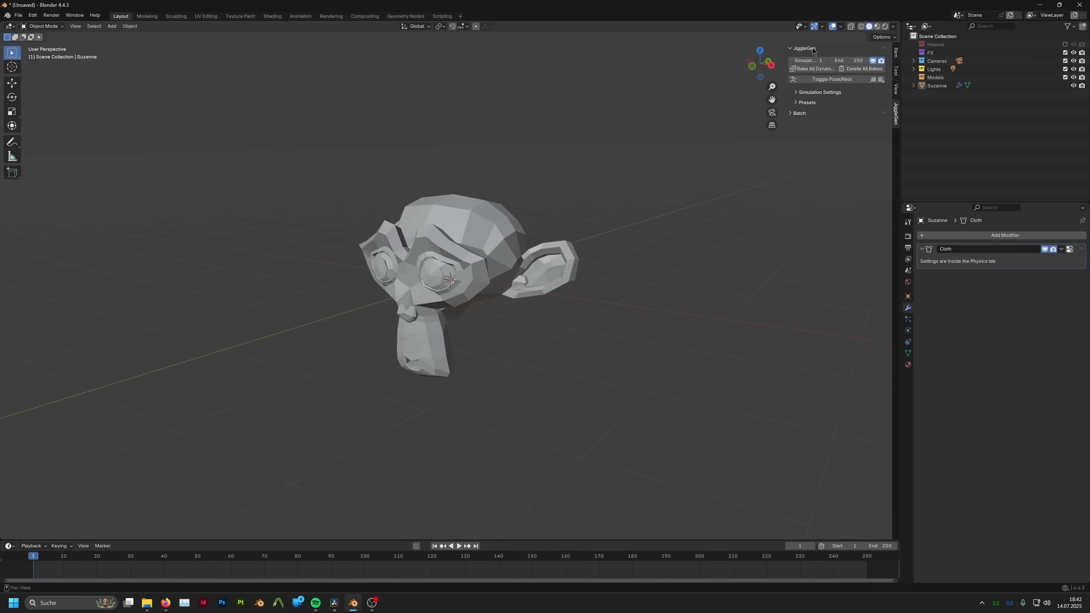
mouse_move(848, 122)
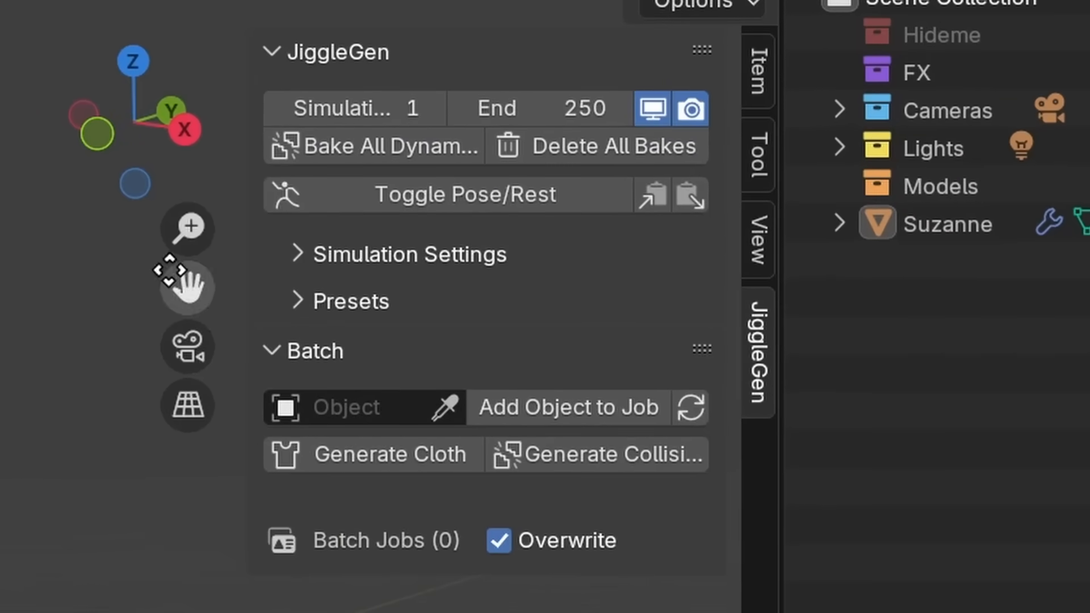
mouse_move(715, 54)
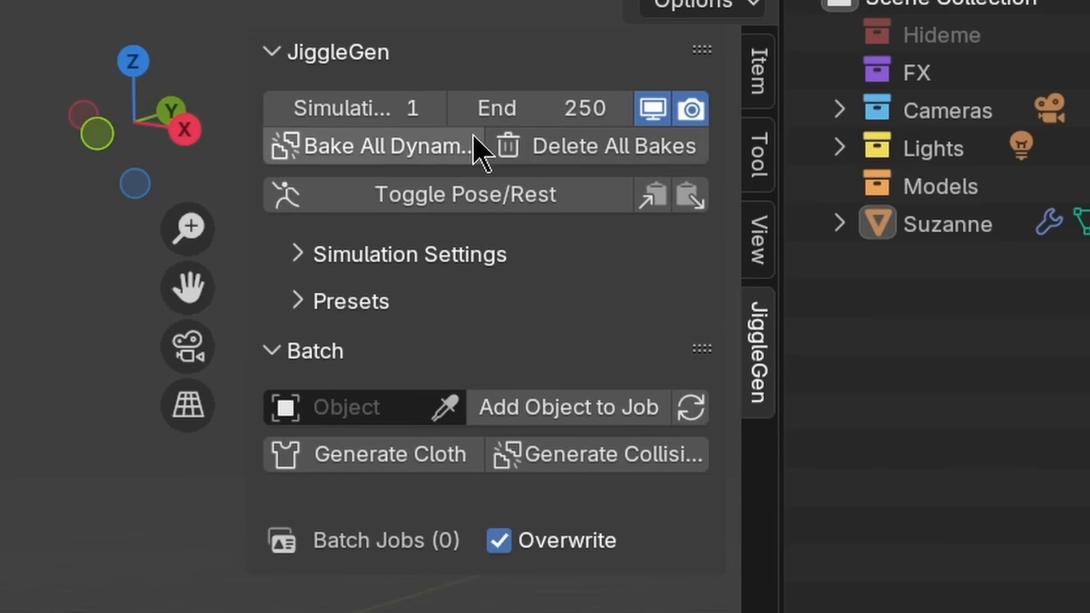
mouse_move(496, 214)
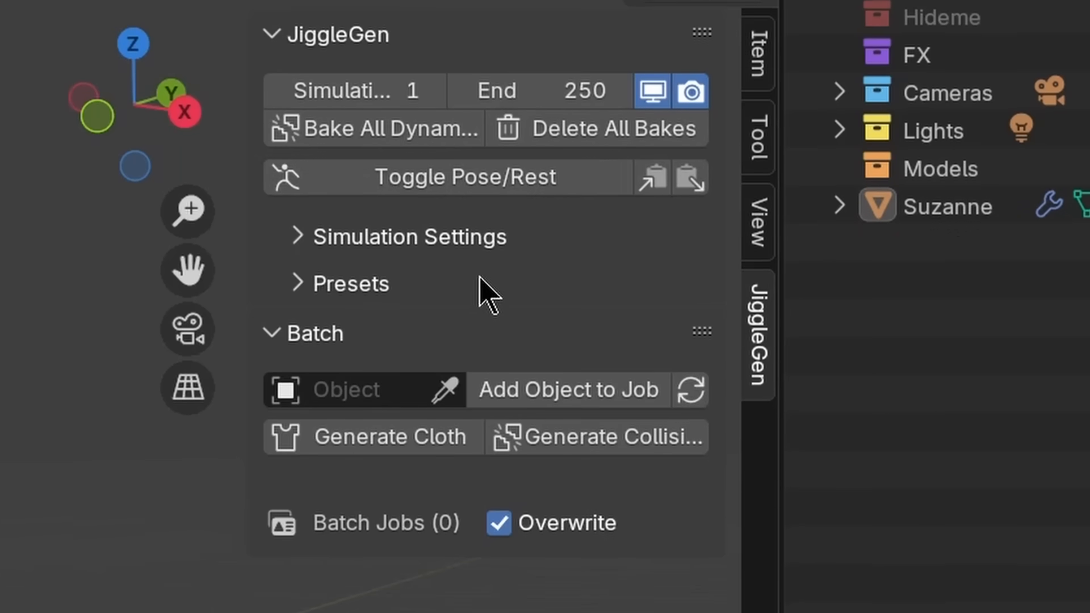
Expand JiggleGen's Presets subpanel listing Belly, Breast, Cloth, Funny Ears and Hair.
left_click(297, 237)
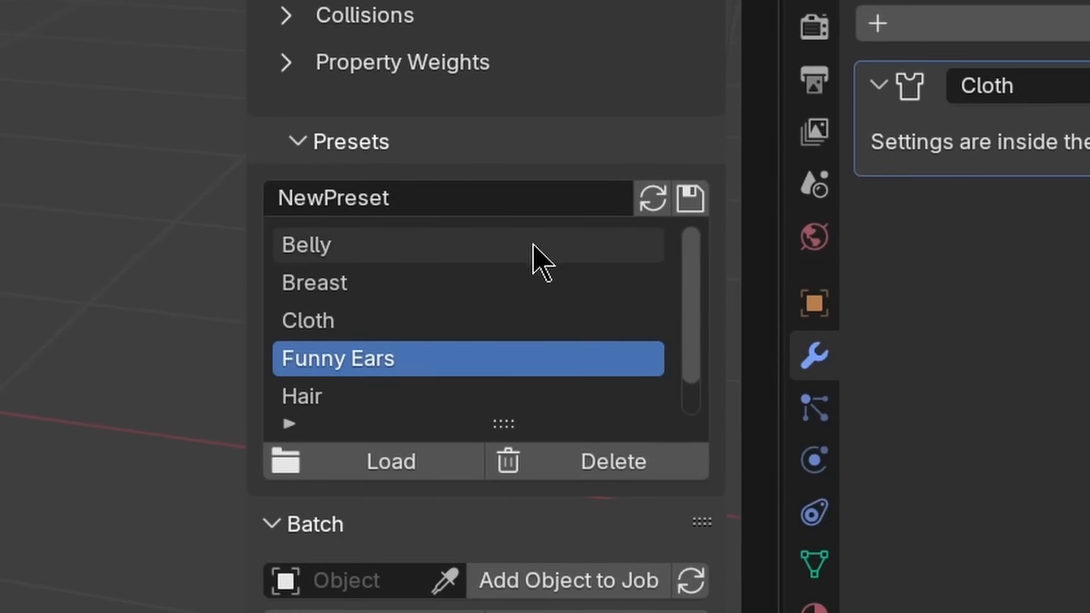
mouse_move(588, 259)
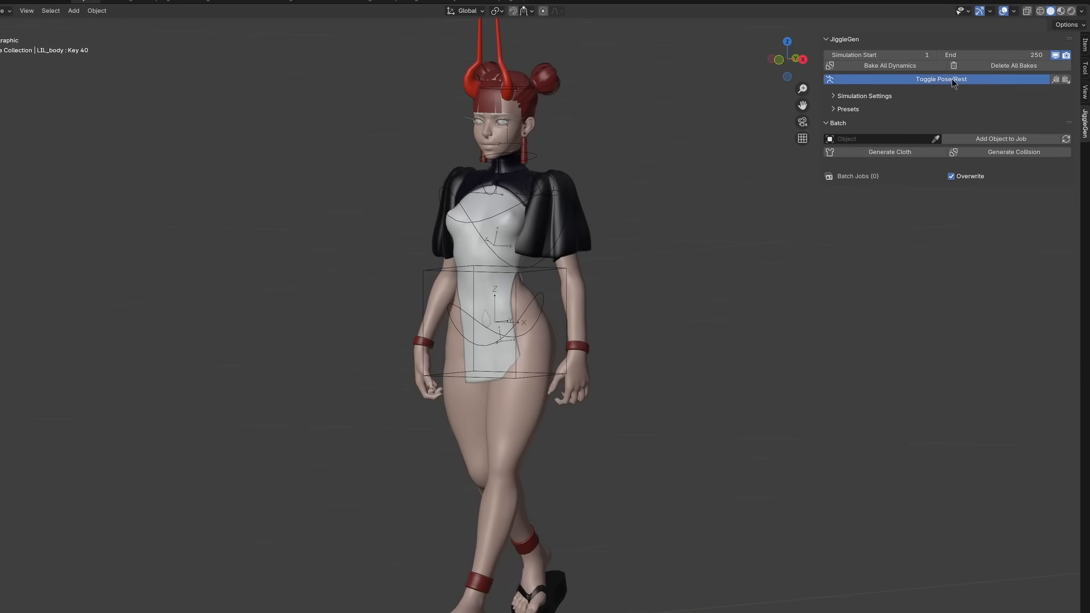
Toggle the character to rest pose and paint weights onto the thighs and breasts.
left_click(941, 79)
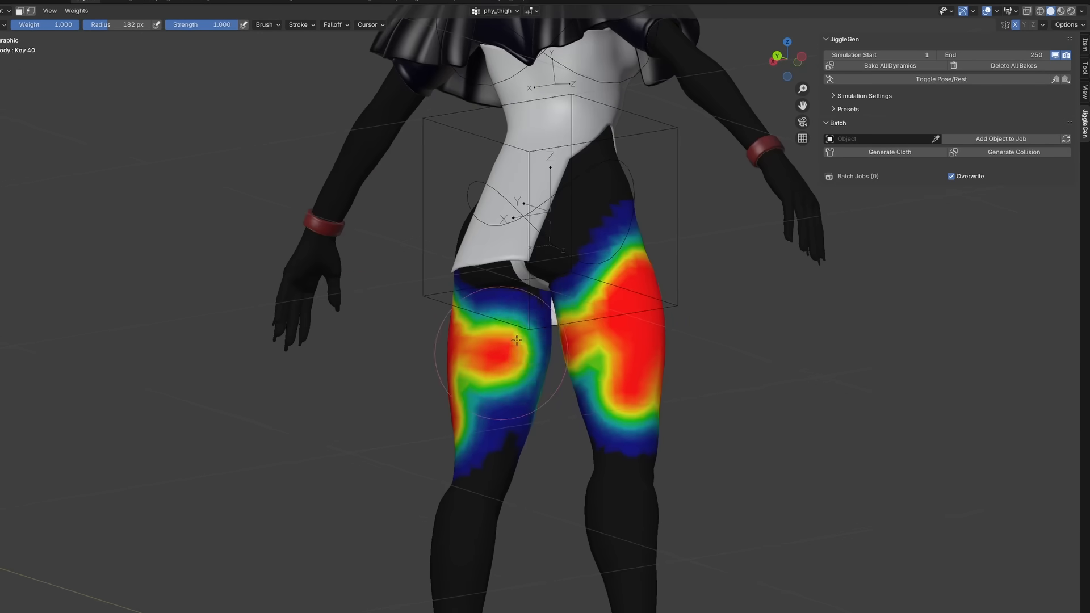
left_click_drag(518, 341, 473, 389)
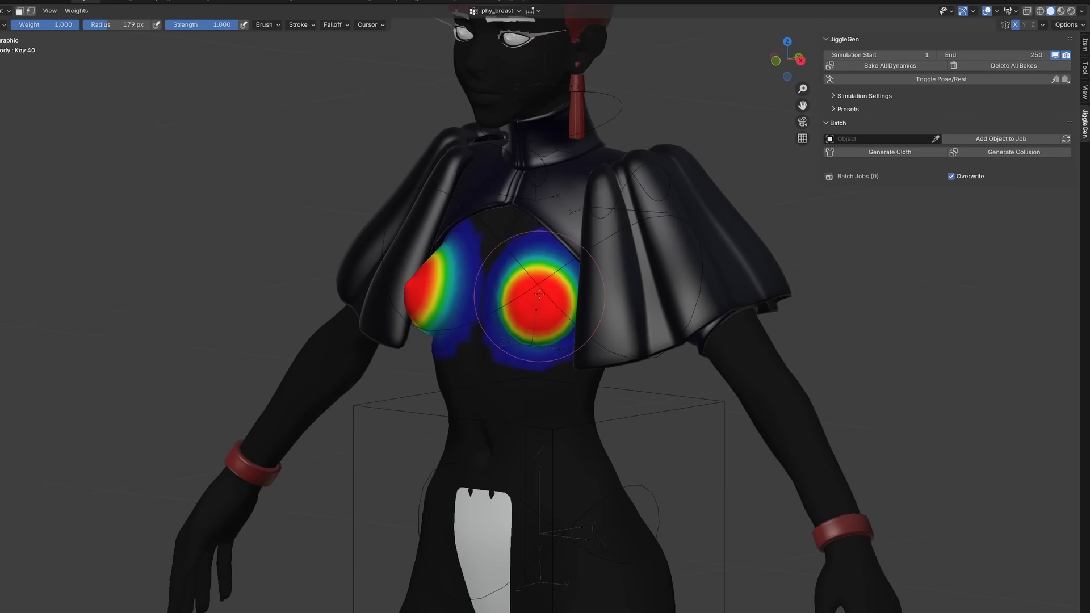
left_click_drag(529, 299, 560, 292)
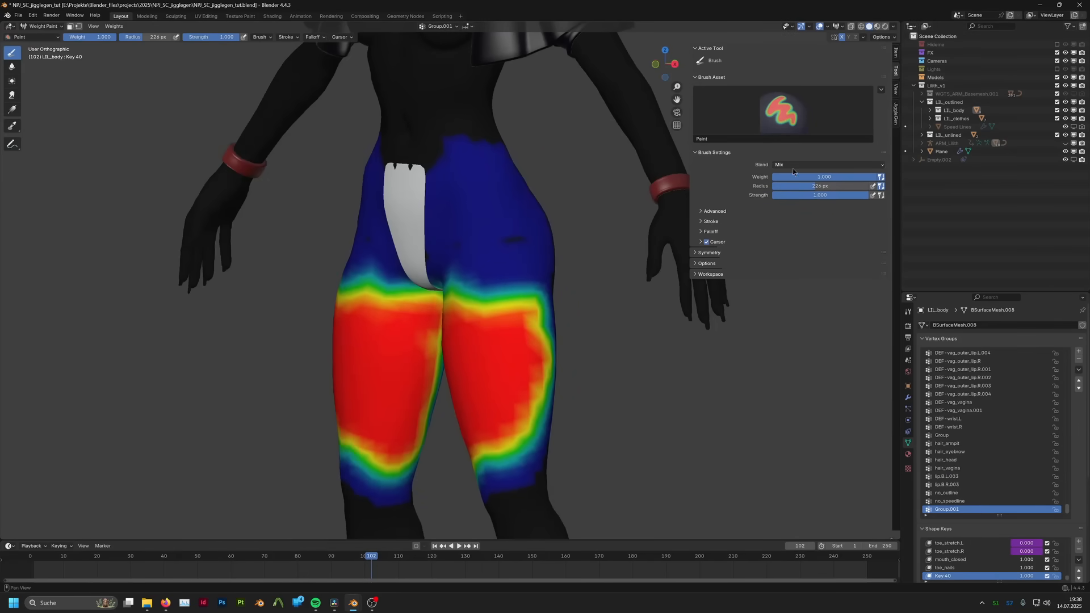
Set the weight brush Blend mode to Subtract for erasing hip weight.
left_click(827, 165)
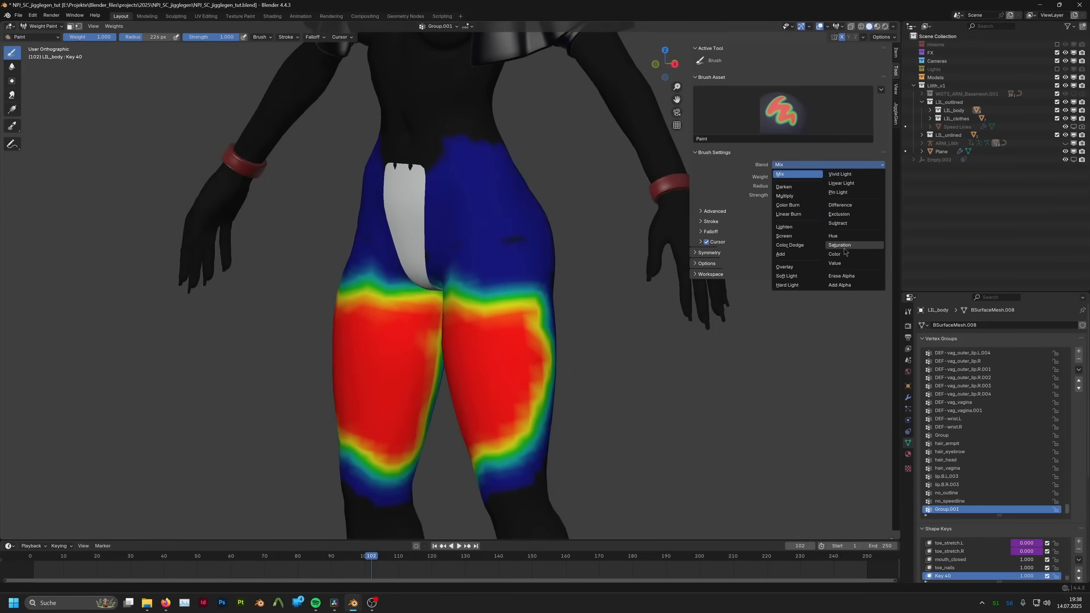
left_click(838, 223)
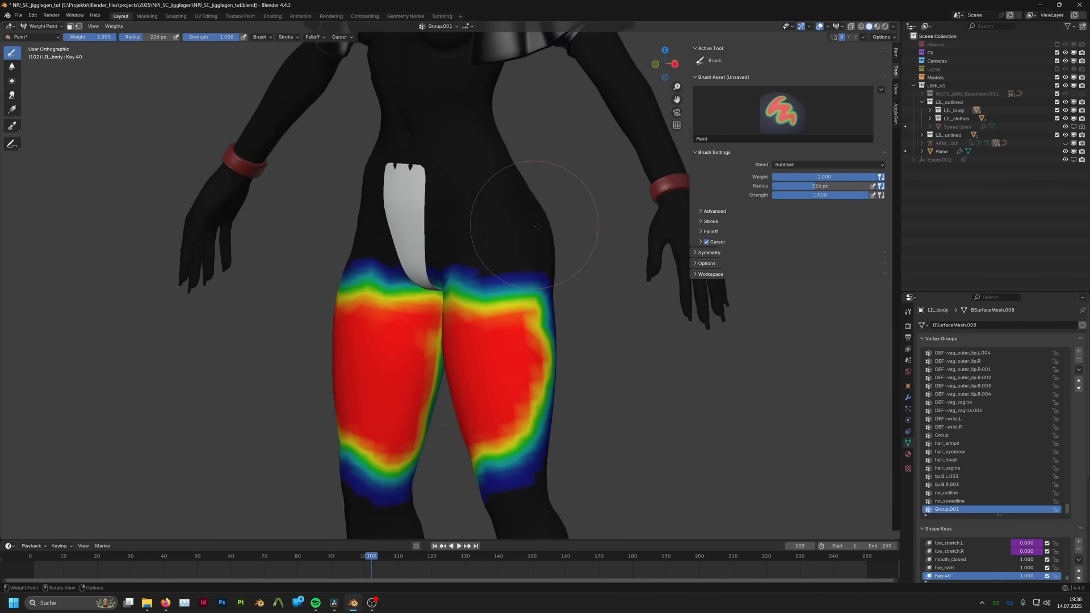
mouse_move(549, 476)
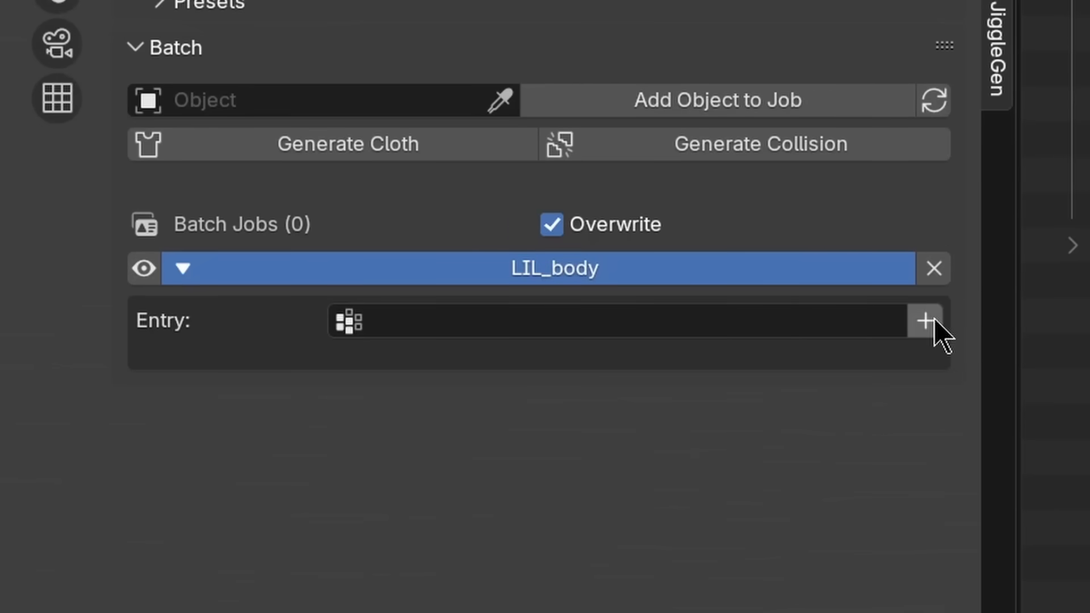
Add phy_butt and phy_thigh entries; give phy_calf Tissue preset, collision and Smooth Mesh 5.
type("phy")
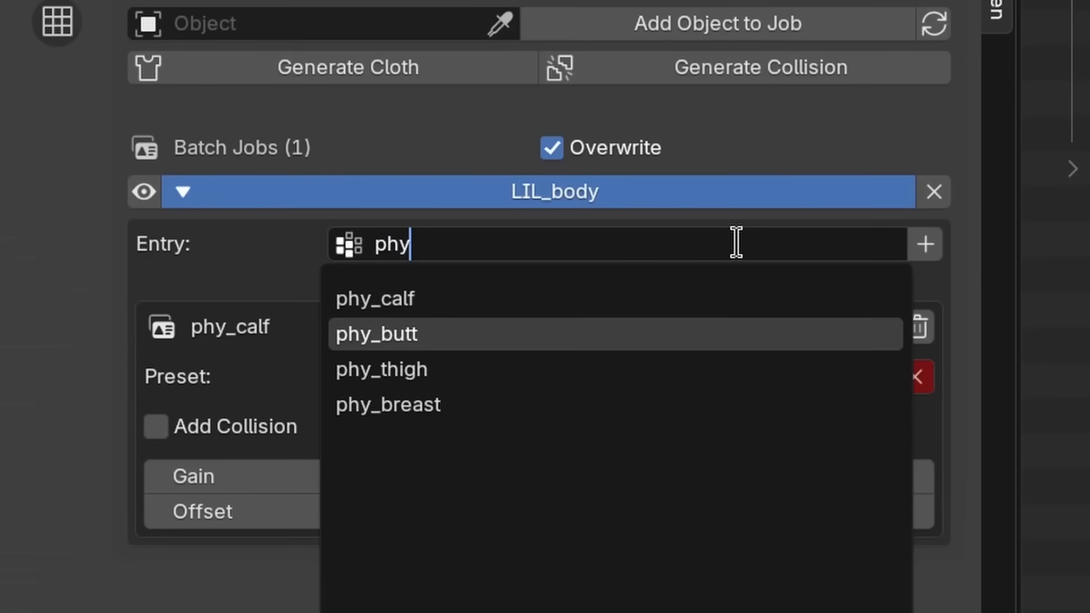
left_click(376, 335)
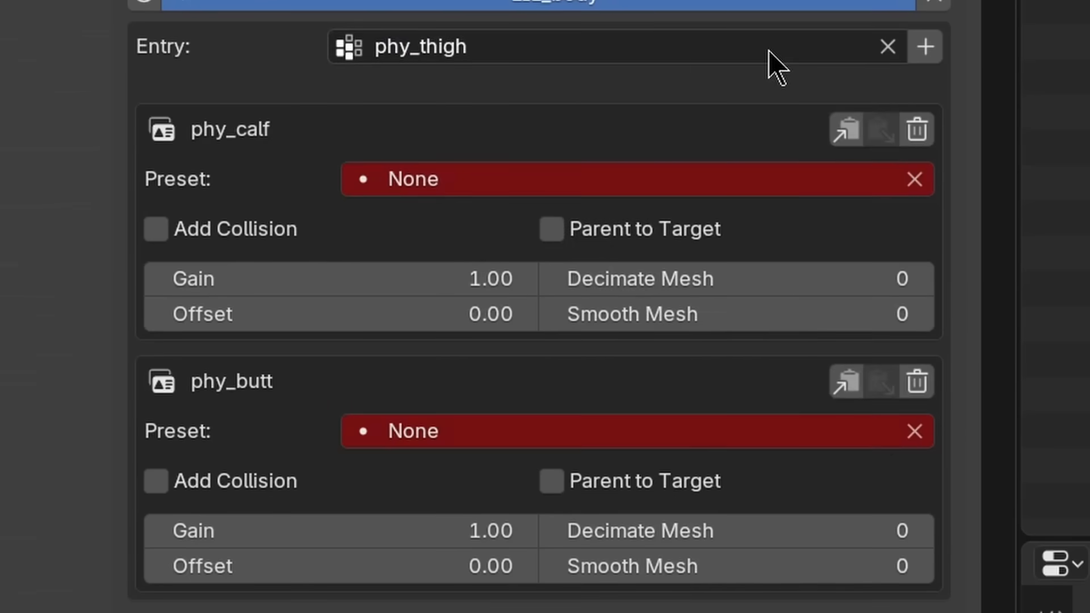
left_click(641, 169)
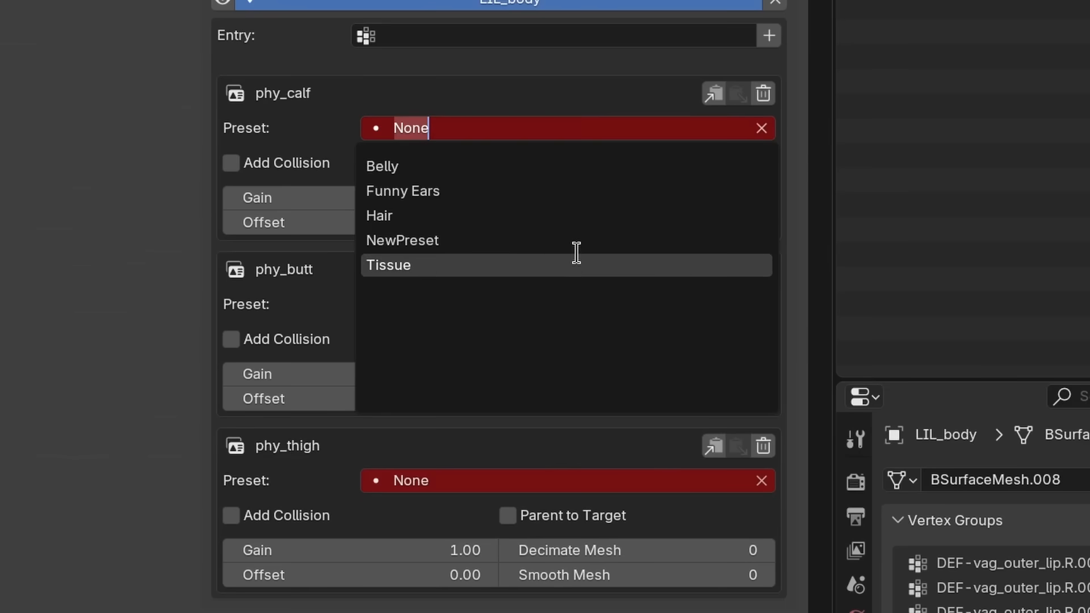
left_click(388, 265)
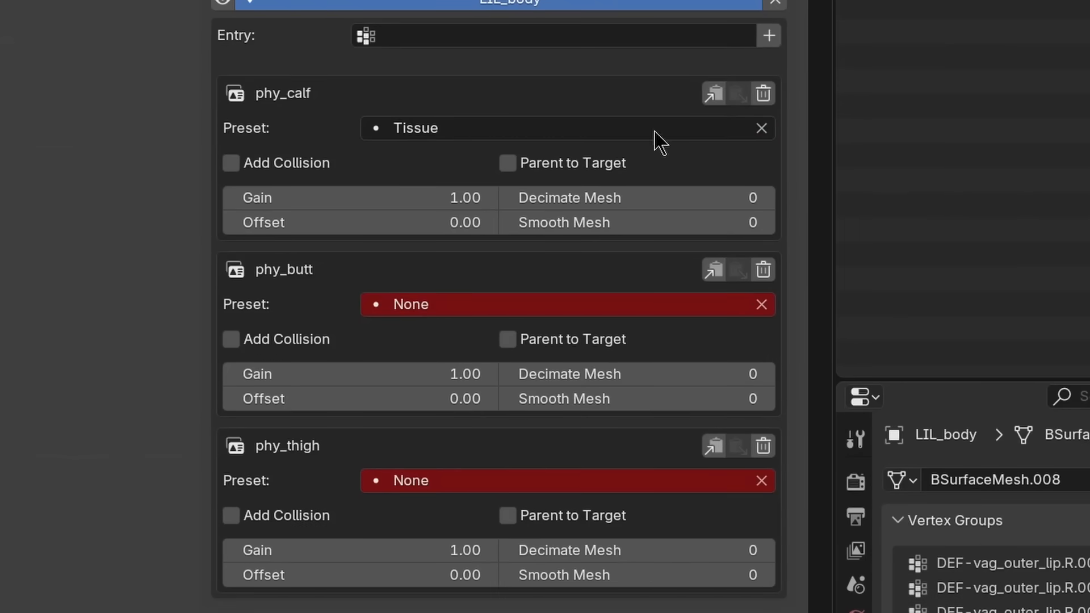
left_click(231, 163)
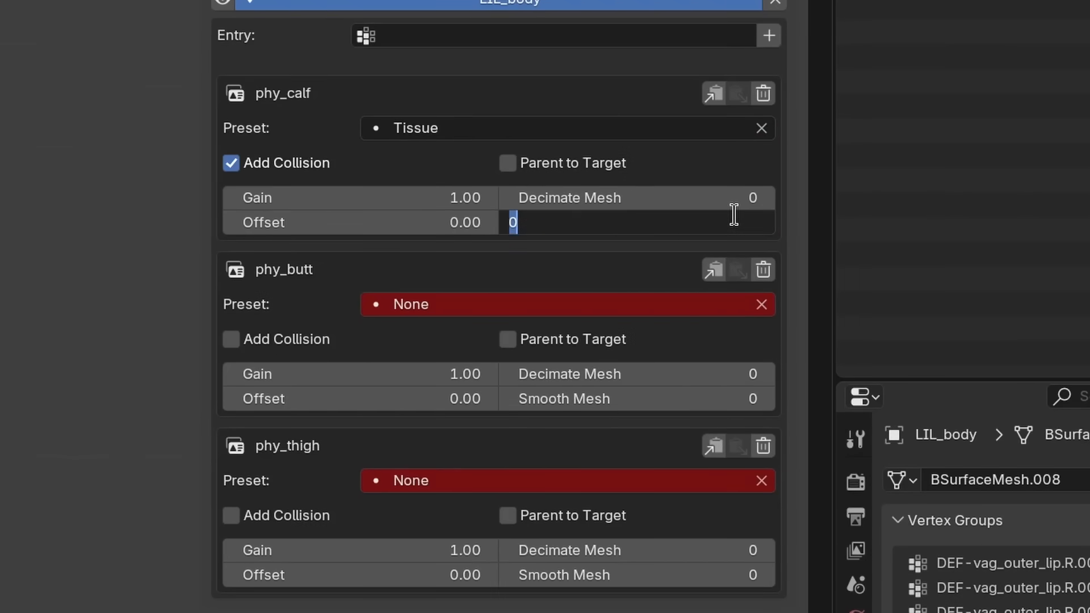
type("5")
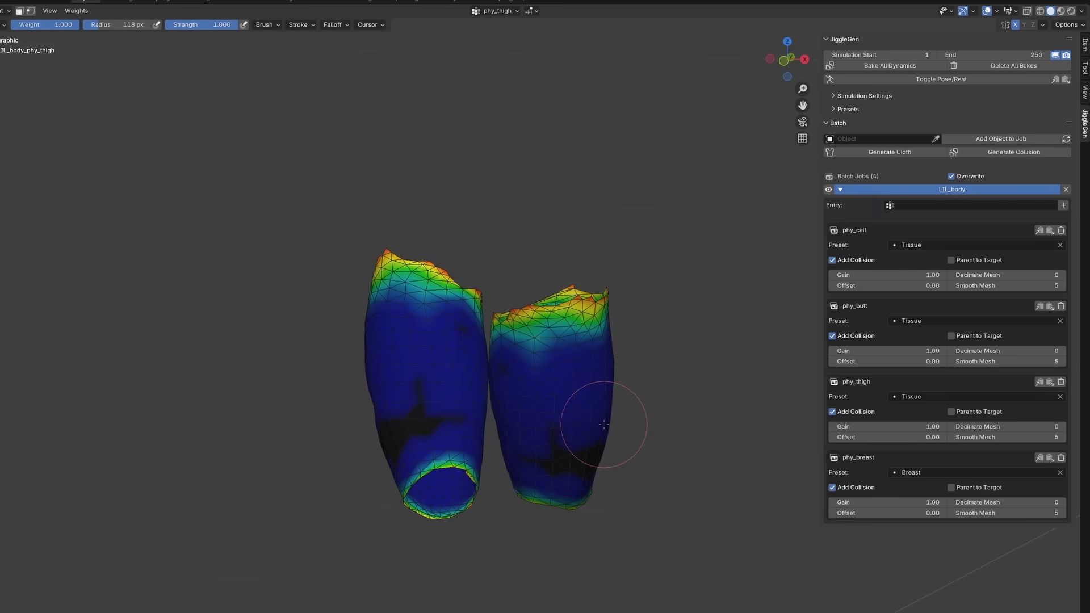
Paint weights onto the generated phy_thigh proxy mesh.
left_click_drag(604, 424, 445, 372)
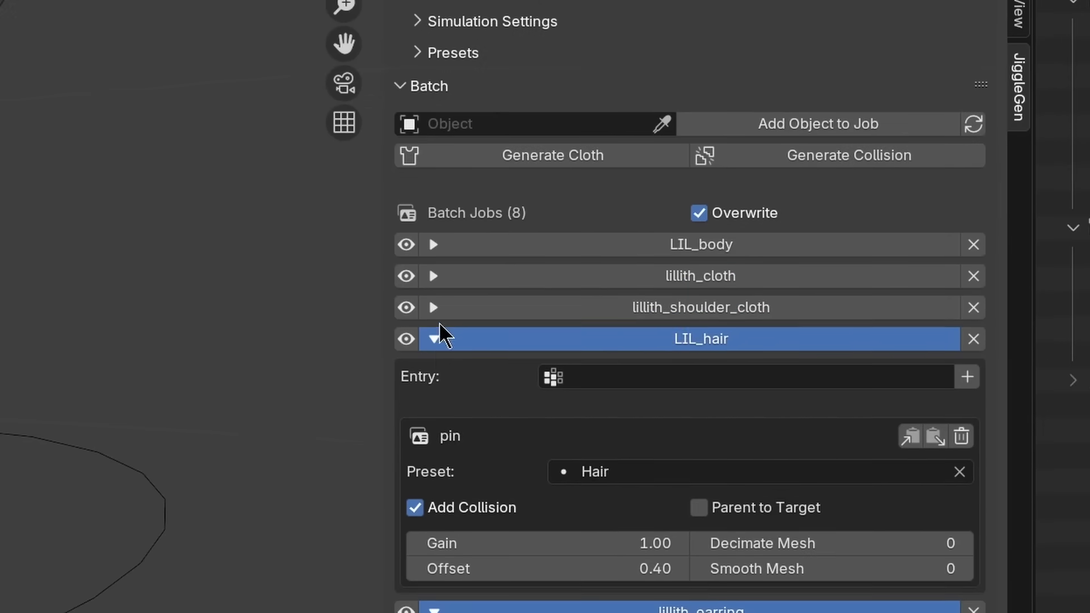
Collapse the LIL_hair job and hide the LIL_body and other jobs' proxy meshes.
left_click(432, 339)
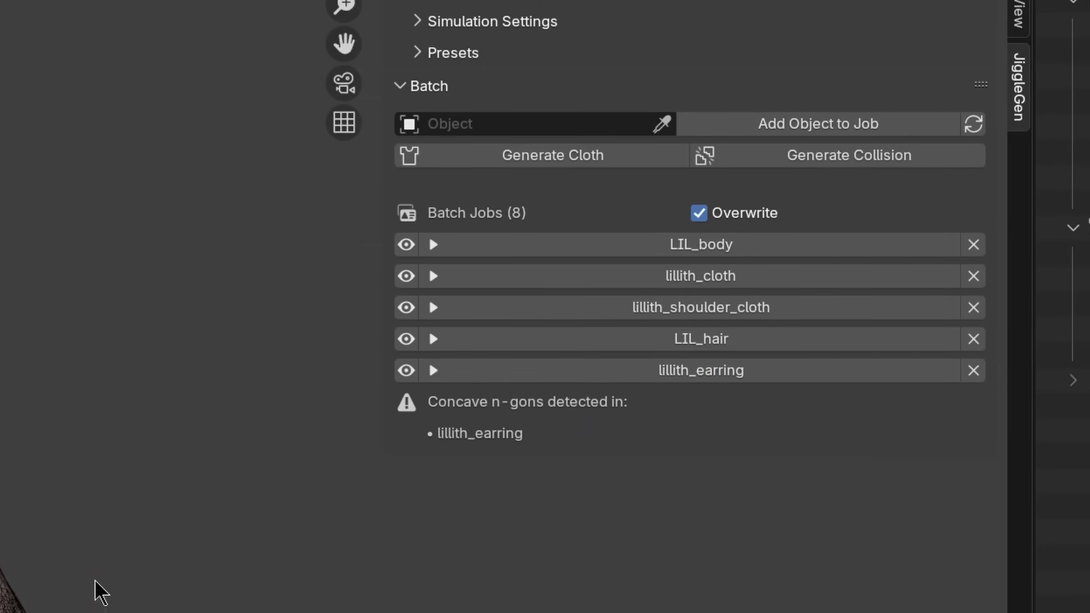
left_click(406, 245)
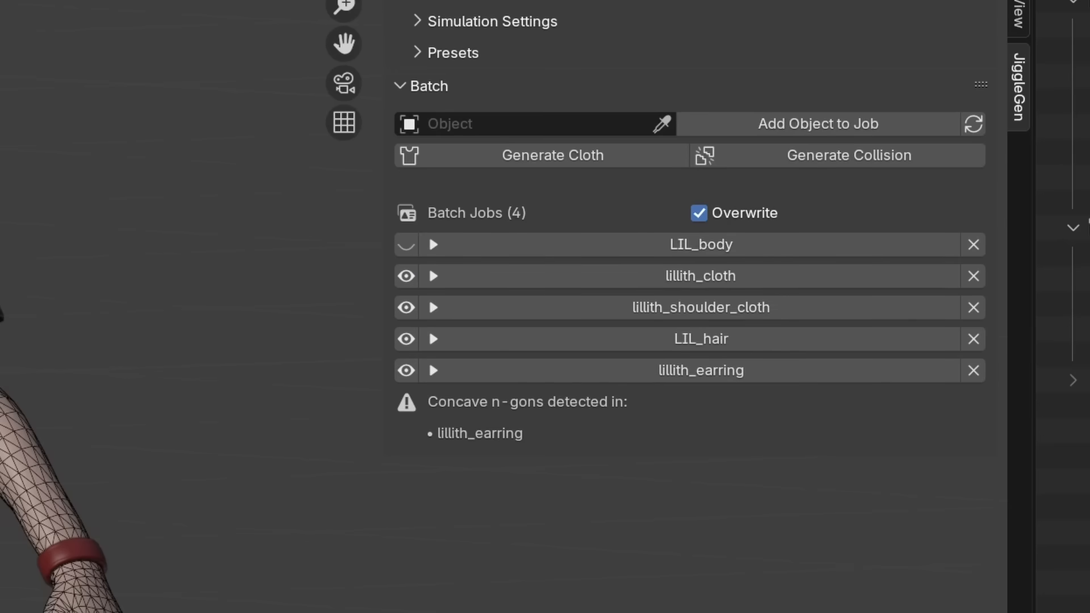
left_click(435, 246)
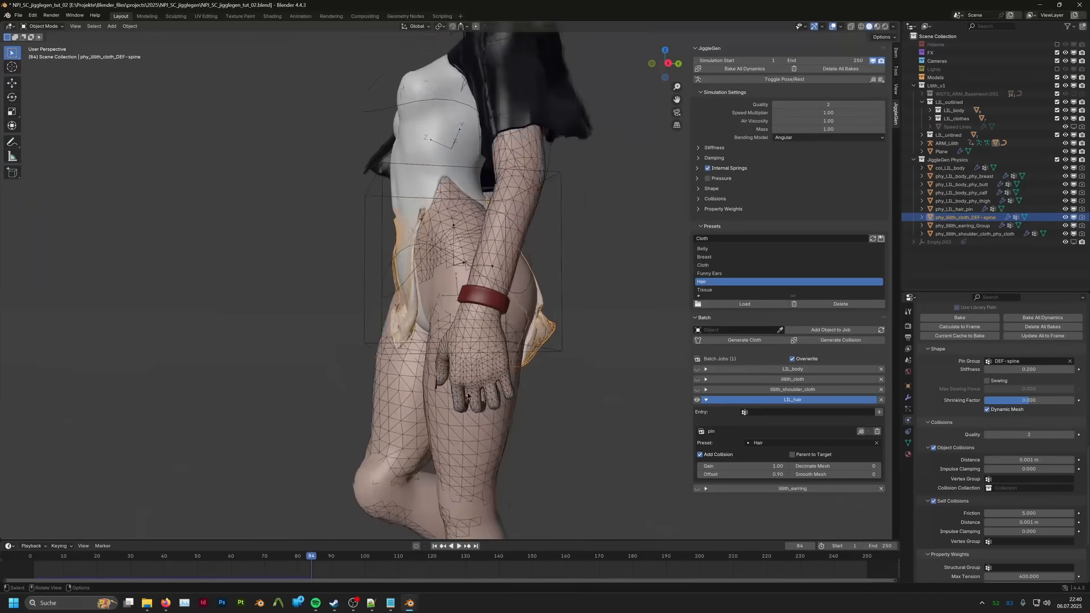
left_click(464, 546)
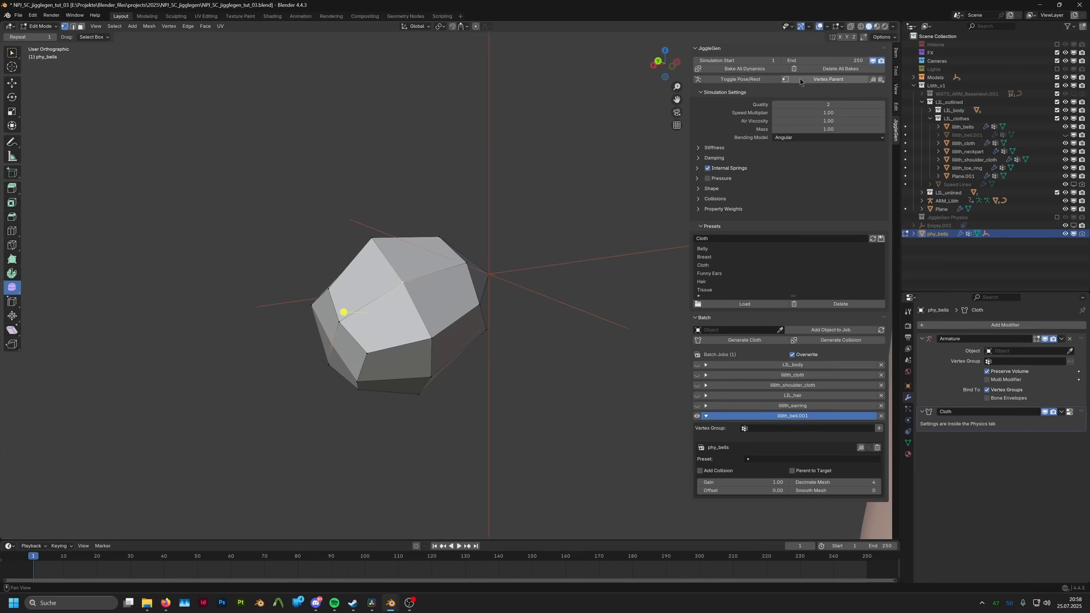
Select target vertices in Edit Mode and vertex-parent phy_belts with JiggleGen's Vertex Parent.
key("Tab")
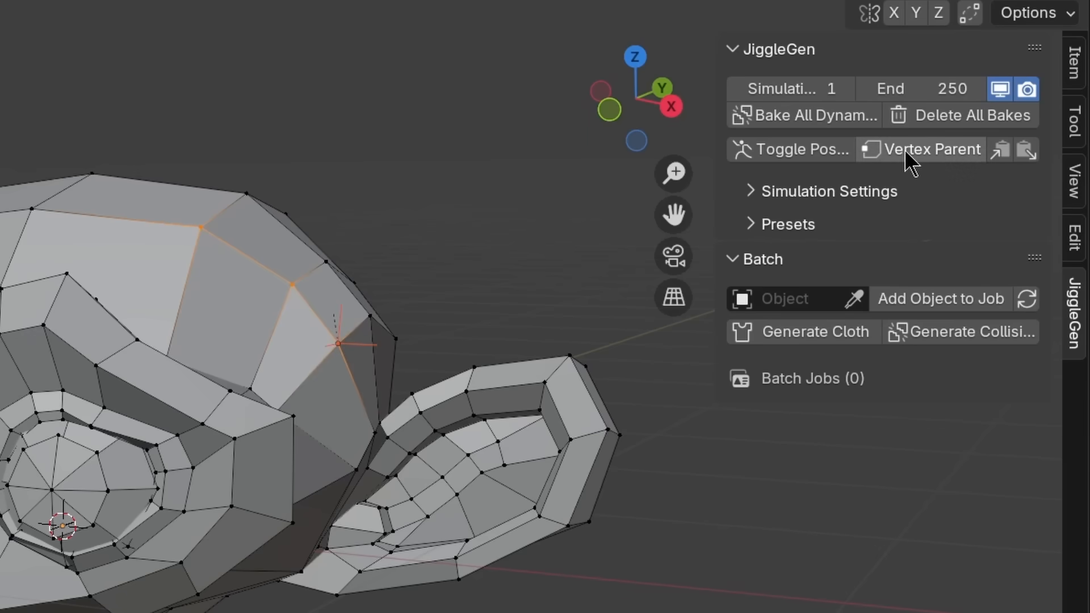
key("Tab")
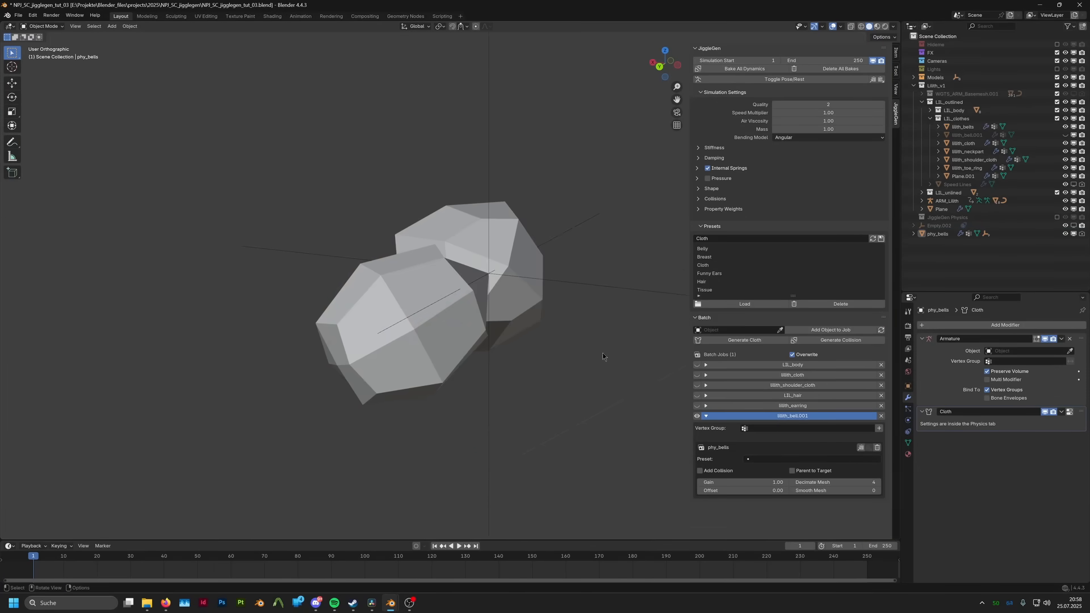
left_click(966, 135)
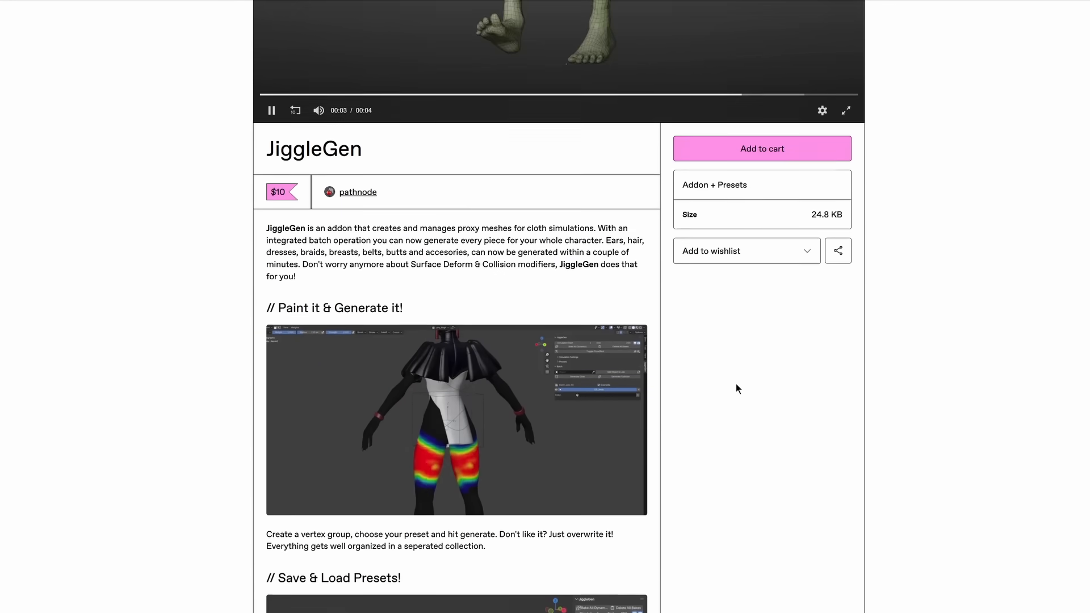
Scroll the JiggleGen Gumroad page down to the Core Features and Batch & Automation sections.
scroll("down", 3)
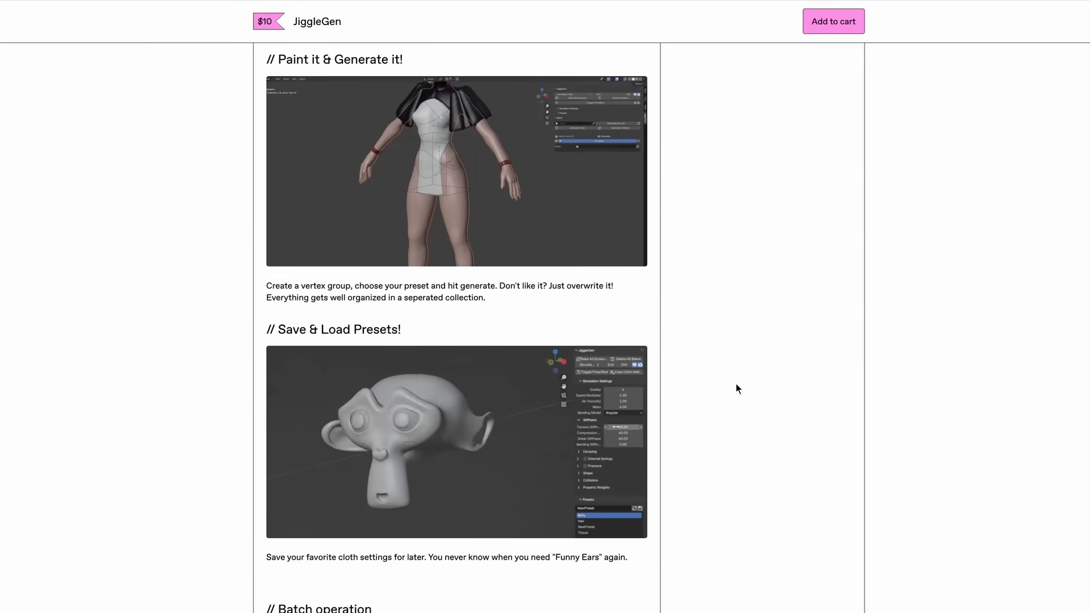
scroll("down", 3)
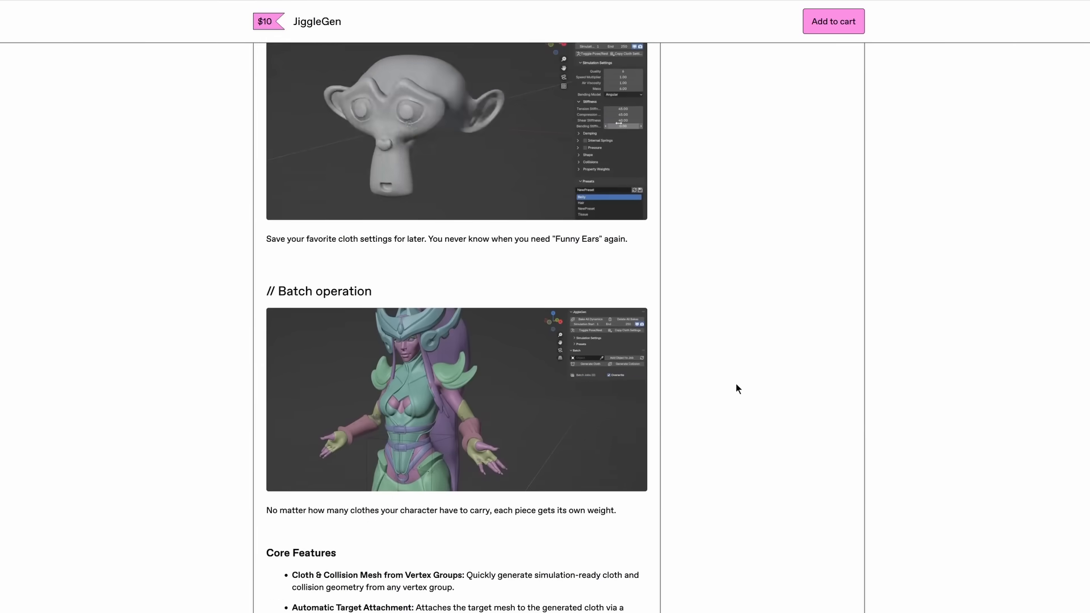
scroll("down", 3)
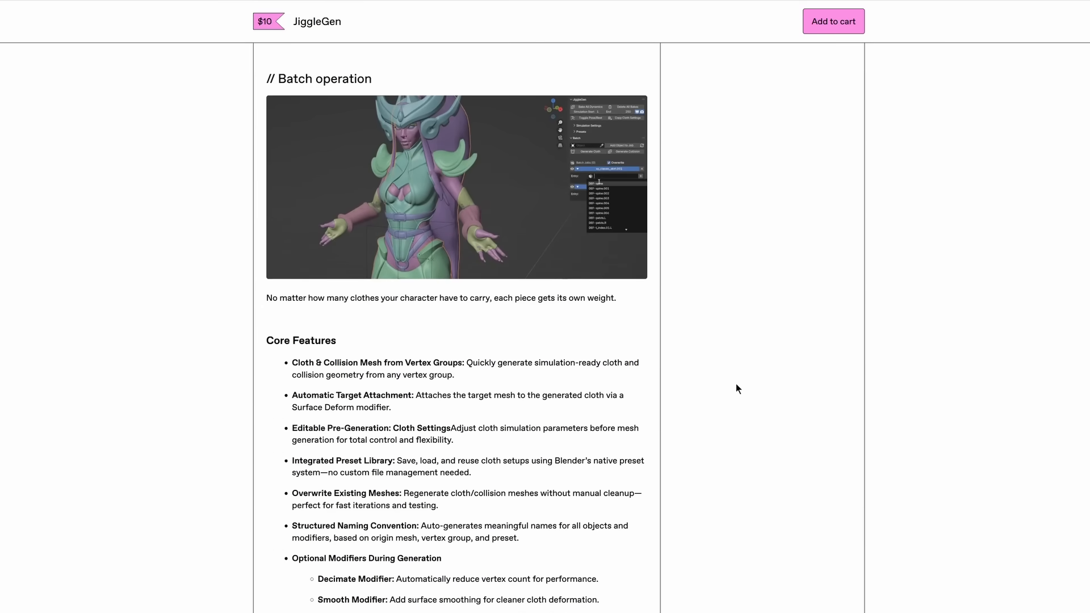
scroll("down", 3)
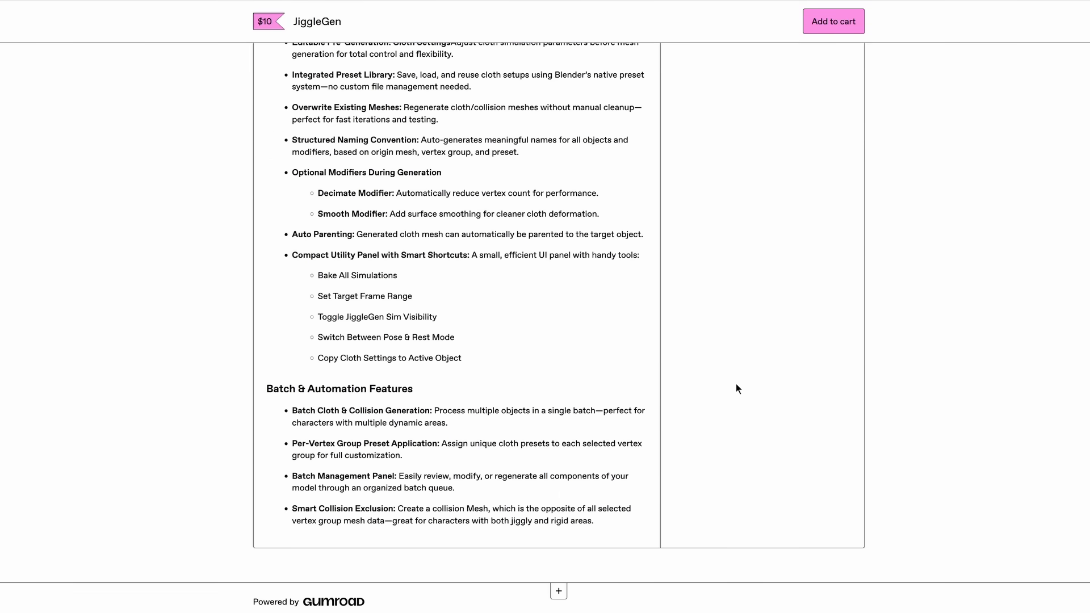